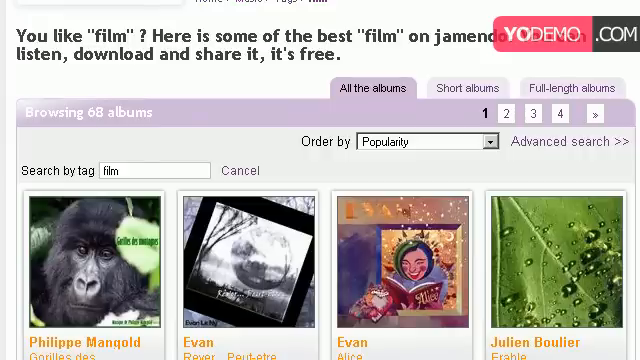
mouse_move(413, 263)
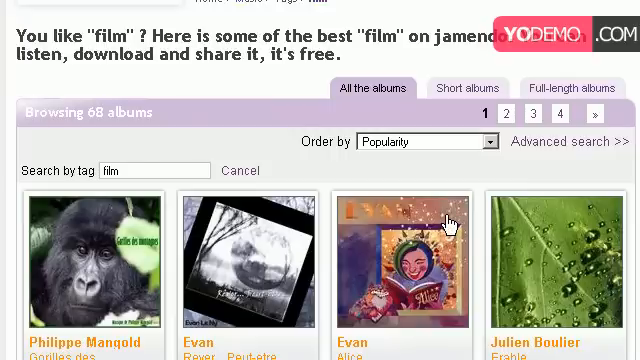
mouse_move(450, 222)
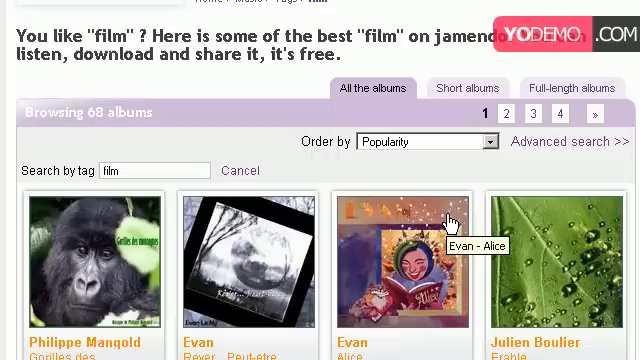
mouse_move(452, 222)
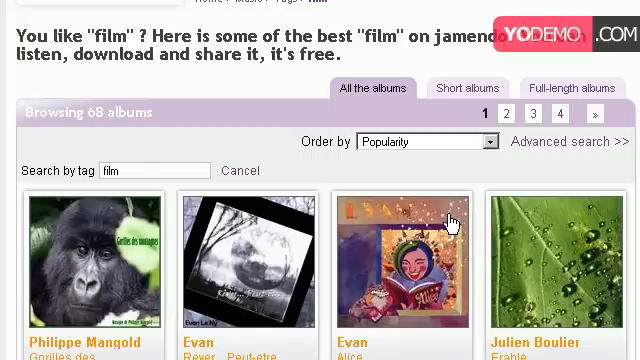
mouse_move(520, 210)
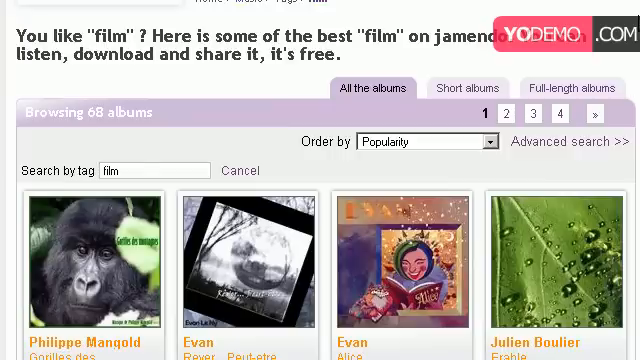
Stop playback of the voice recording.
scroll(down, 3)
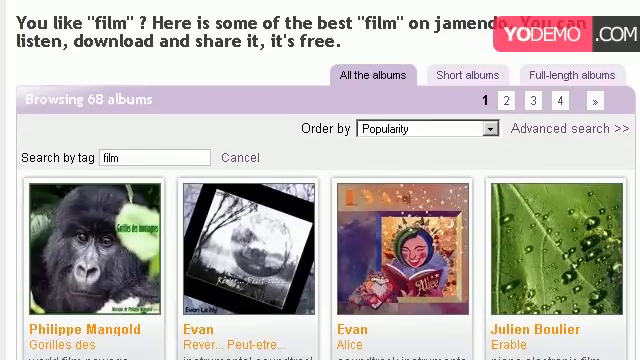
scroll(down, 3)
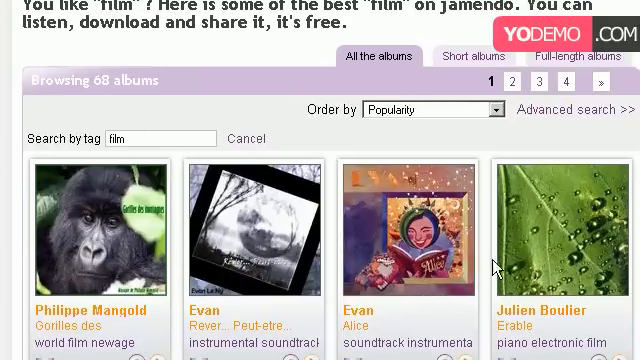
scroll(down, 3)
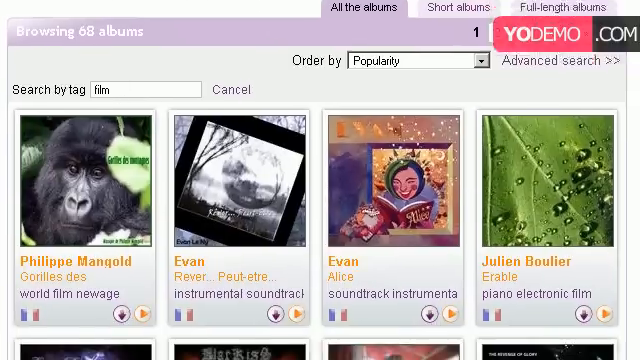
scroll(down, 3)
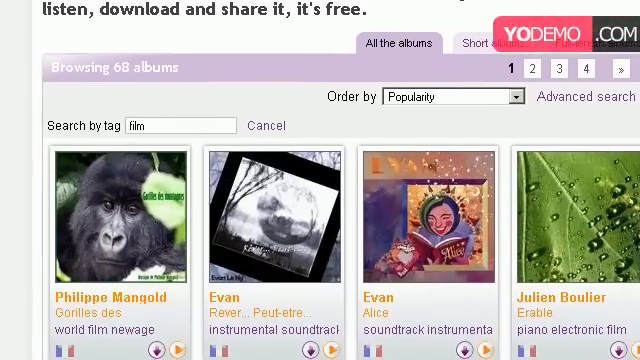
scroll(down, 3)
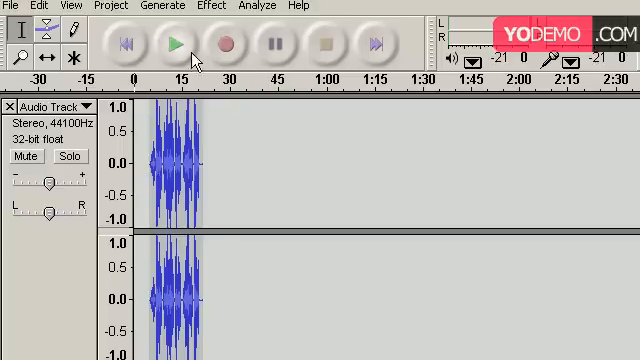
mouse_move(148, 82)
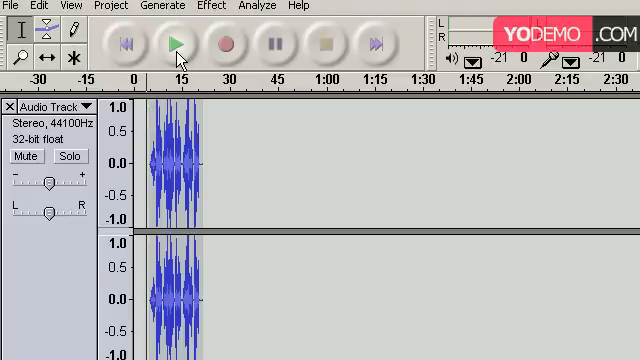
mouse_move(176, 43)
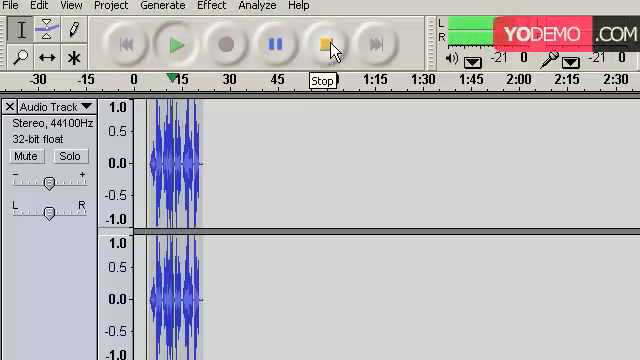
click(324, 43)
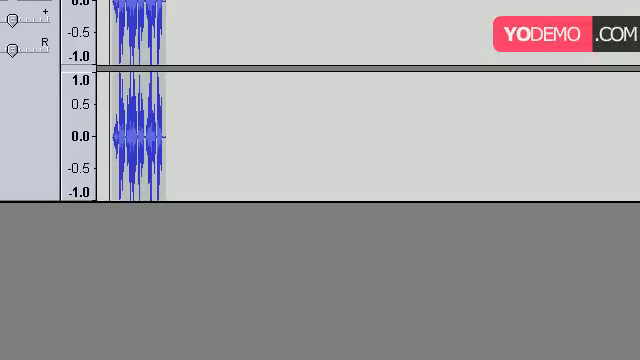
mouse_move(46, 47)
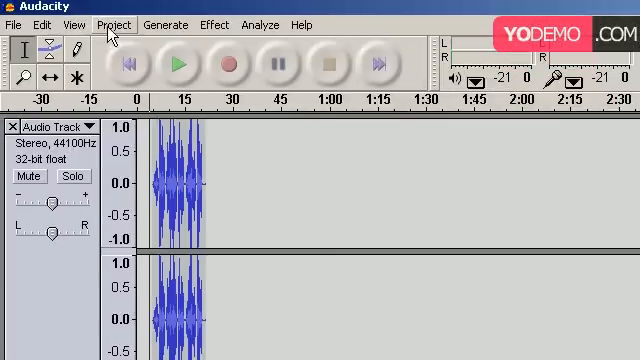
Import the Antartica music file from downloads as a second stereo track.
click(114, 24)
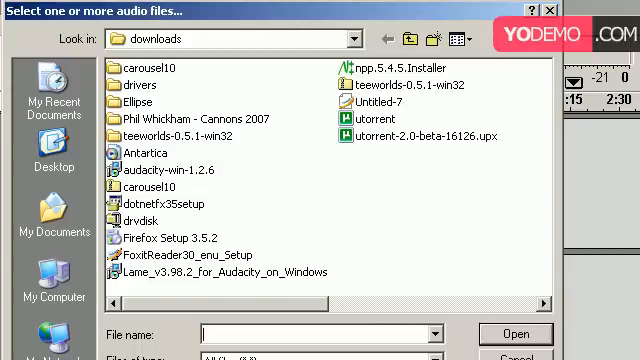
click(135, 153)
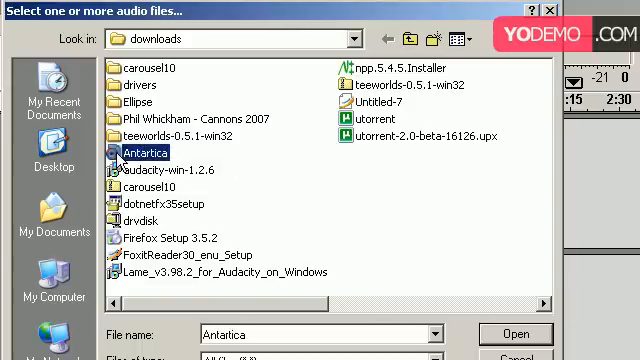
click(516, 333)
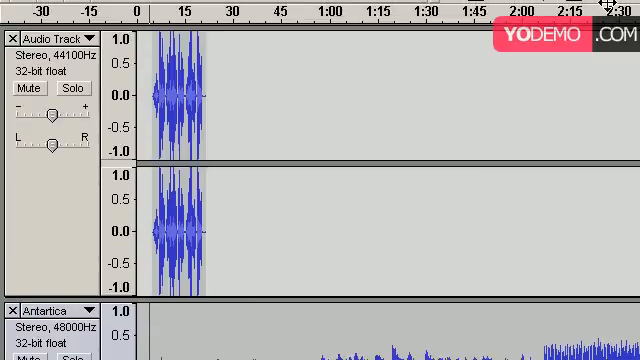
Delete everything after about 30 seconds from the Antartica music track.
scroll(down, 3)
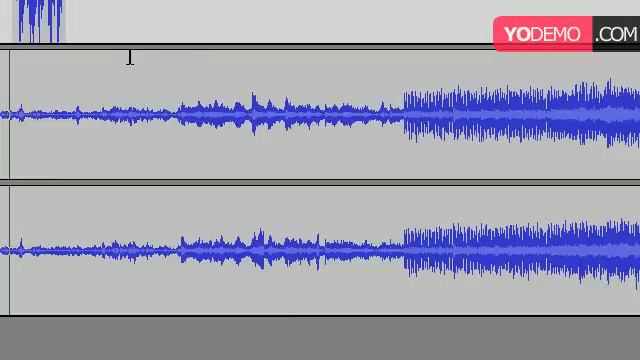
mouse_move(93, 59)
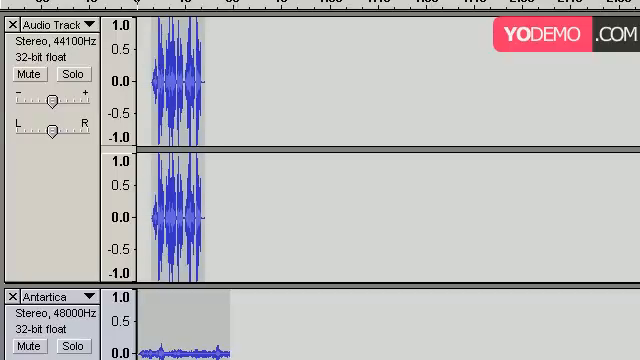
scroll(down, 3)
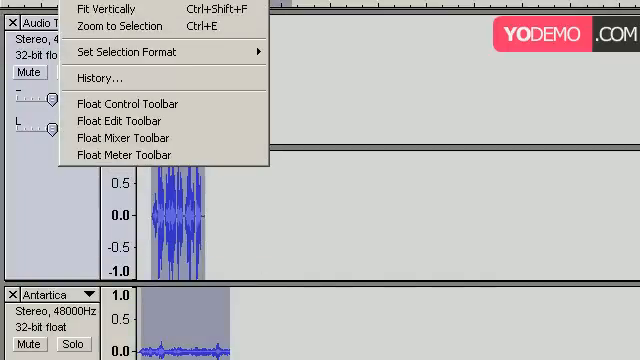
Quick Mix the voice and Antartica tracks into one stereo 'Mix' track.
click(99, 27)
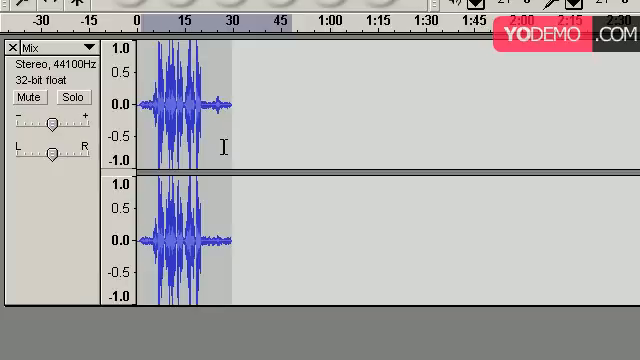
mouse_move(310, 190)
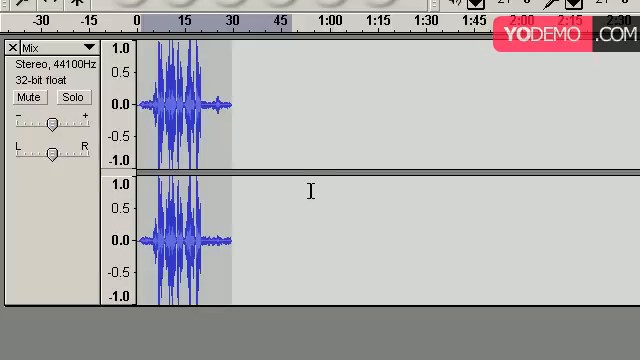
mouse_move(248, 240)
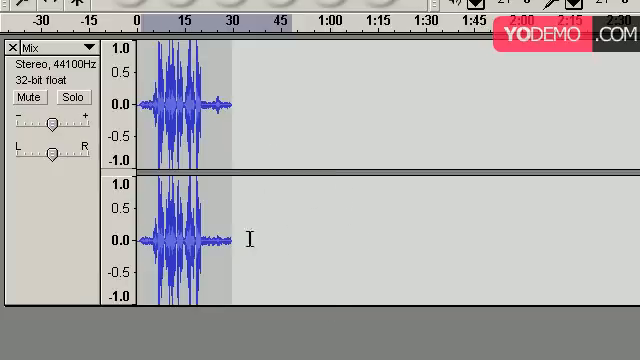
mouse_move(268, 155)
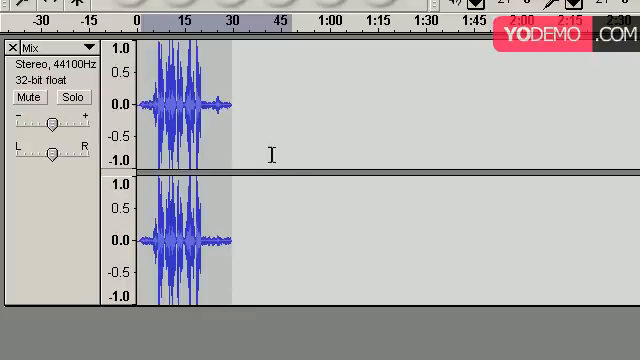
mouse_move(310, 195)
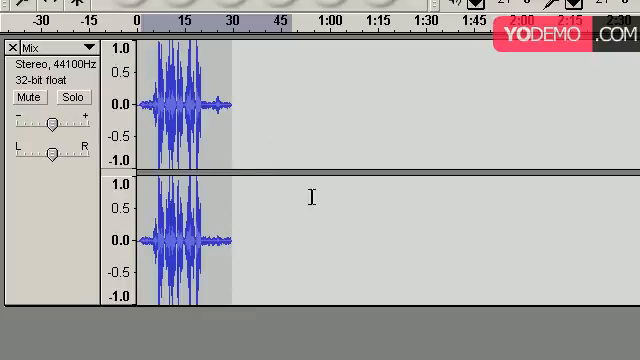
mouse_move(293, 144)
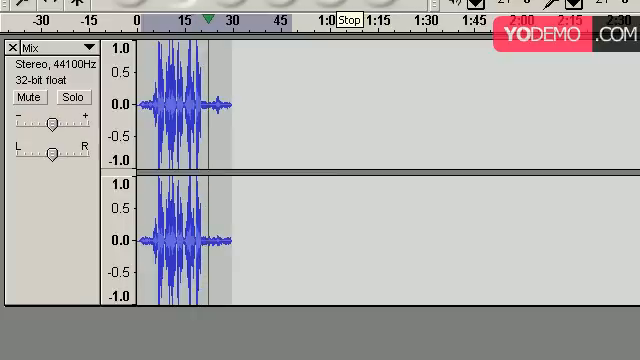
click(347, 20)
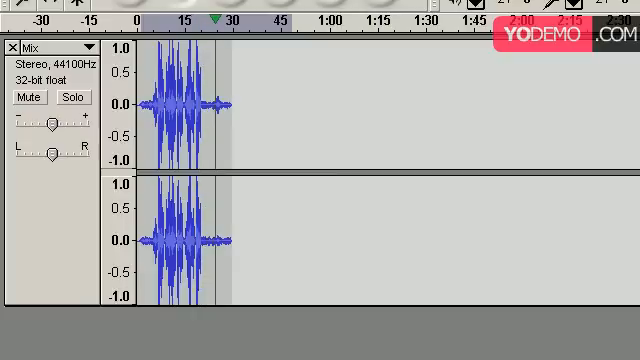